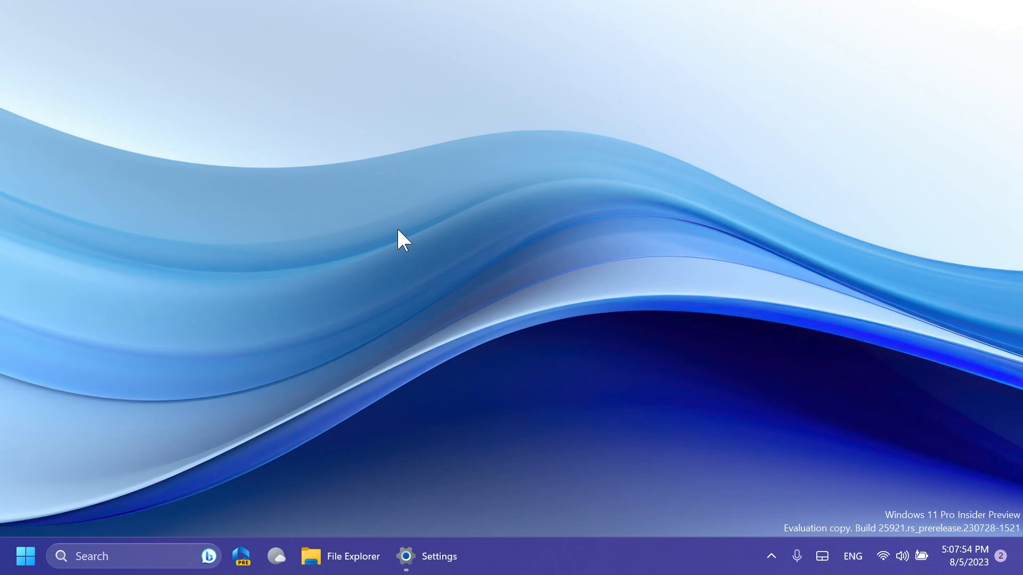
Step: Review the About page showing version 23H2, OS build 25921.1000, then close Settings
{"action": "left_click", "coordinate": [427, 556]}
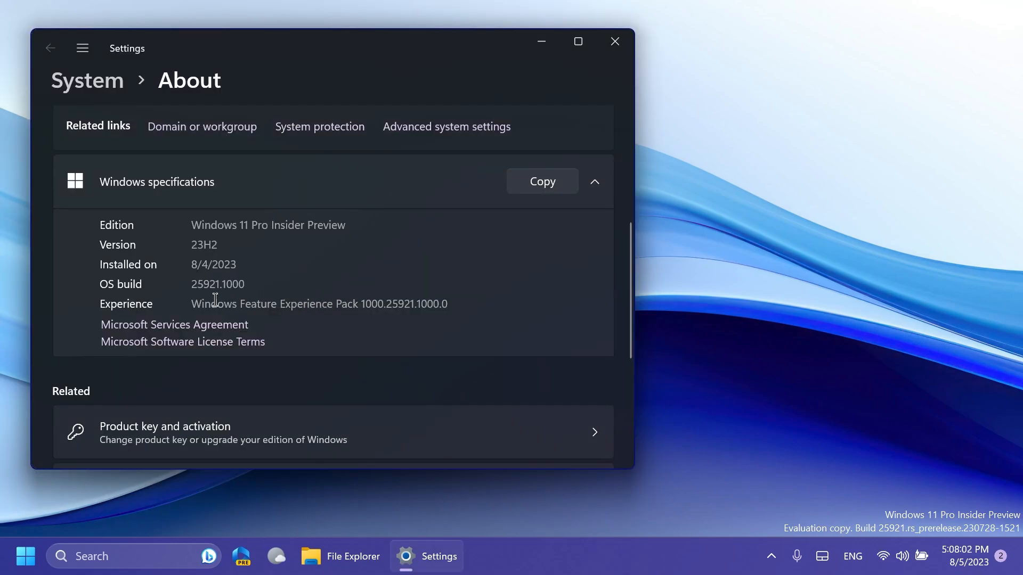
{"action": "mouse_move", "coordinate": [390, 257]}
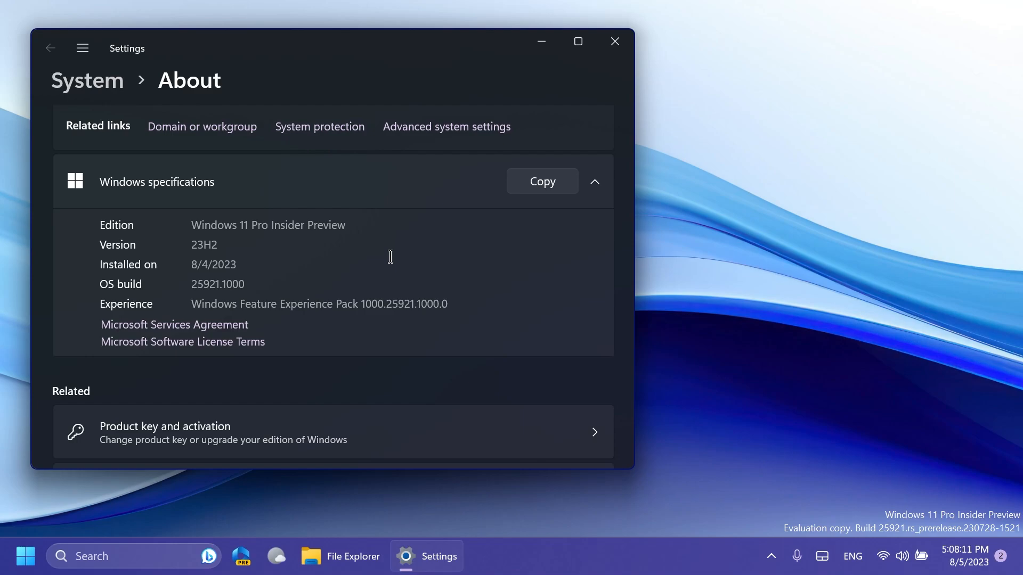
{"action": "mouse_move", "coordinate": [563, 80]}
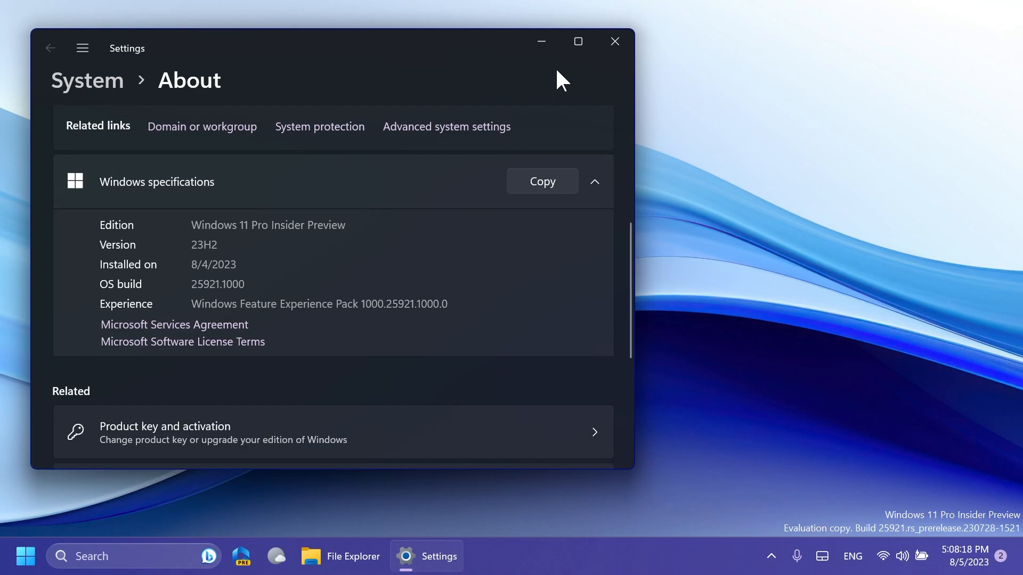
{"action": "left_click", "coordinate": [613, 41]}
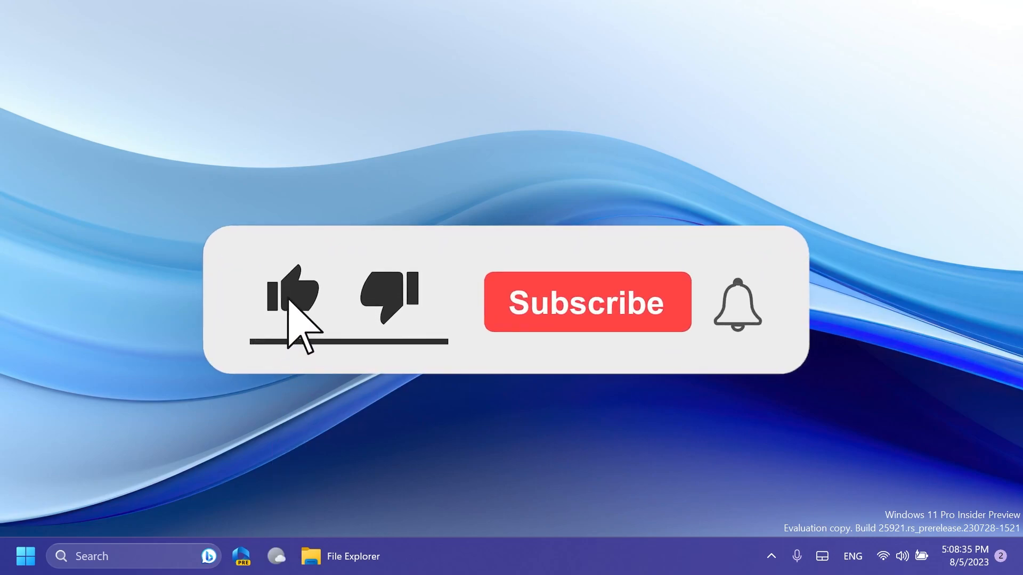
{"action": "left_click", "coordinate": [585, 302]}
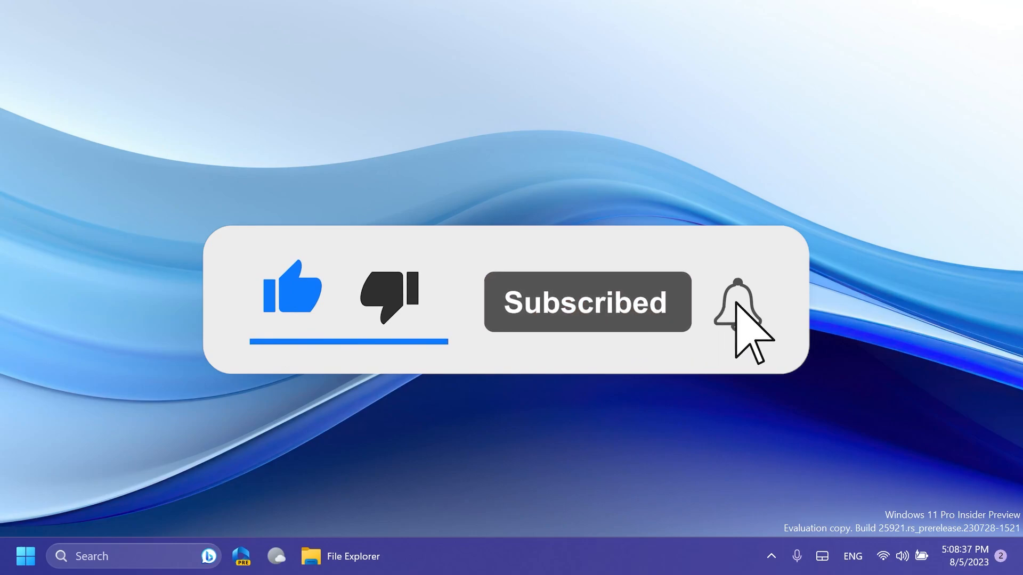
{"action": "left_click", "coordinate": [738, 304]}
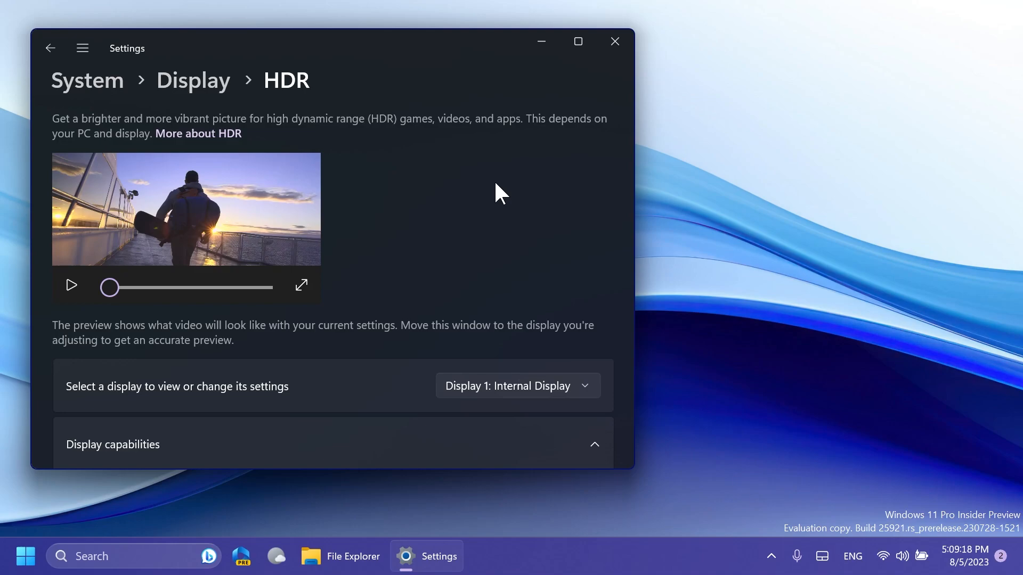
{"action": "mouse_move", "coordinate": [614, 41]}
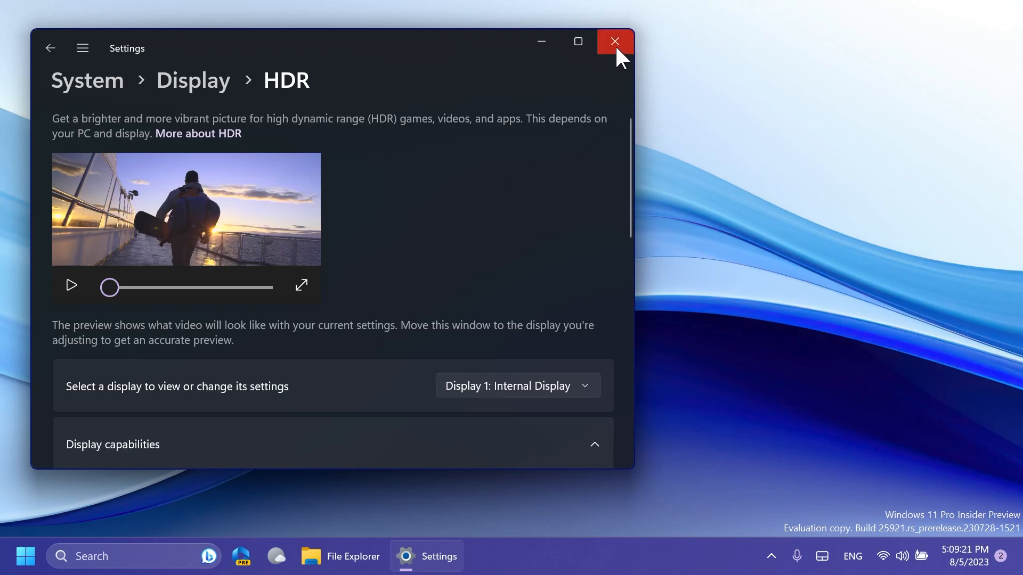
{"action": "left_click", "coordinate": [24, 556]}
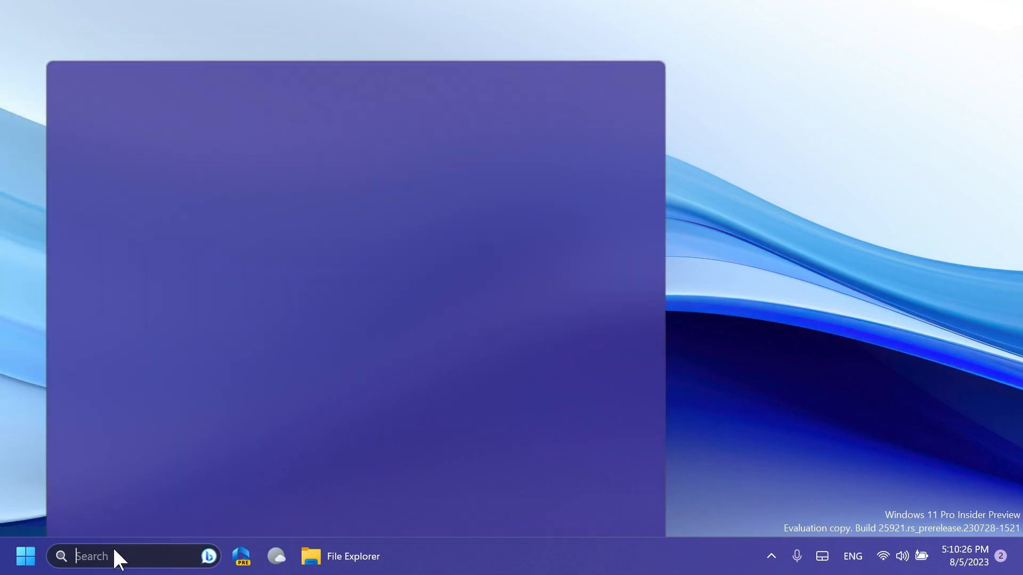
Step: Search for 'cortana' and confirm uninstalling the Cortana app
{"action": "type", "text": "cortana"}
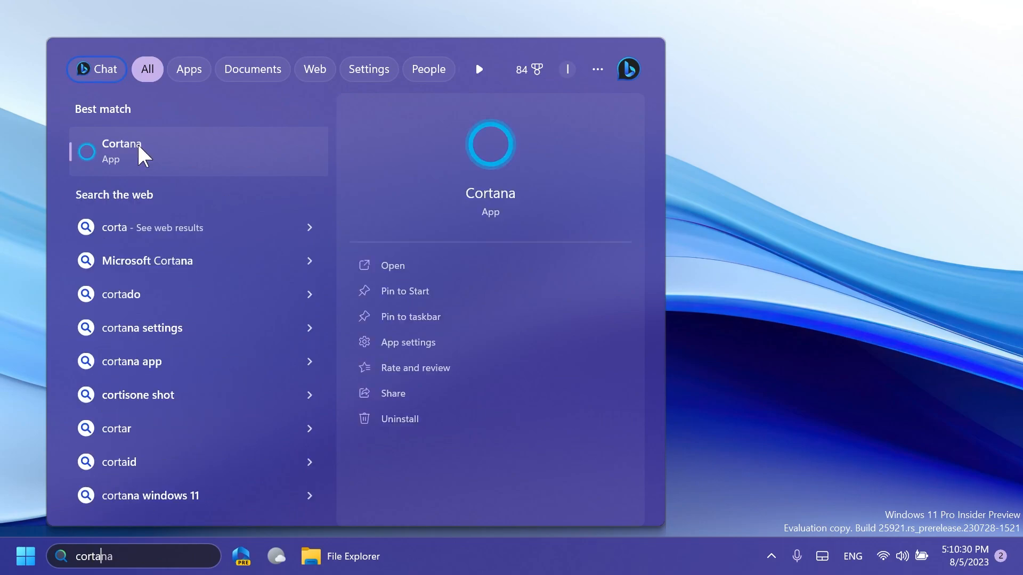
{"action": "left_click", "coordinate": [400, 418]}
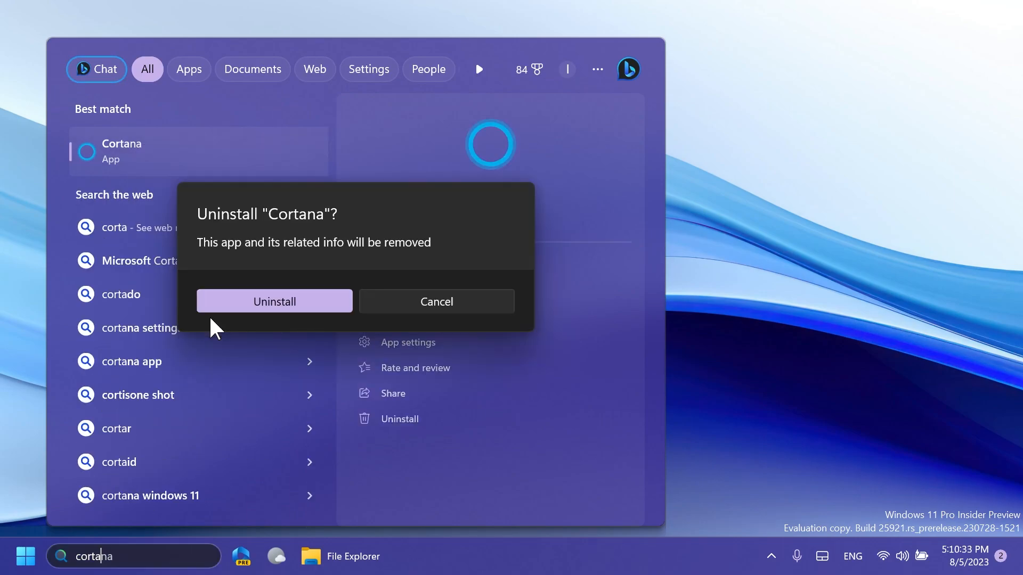
{"action": "left_click", "coordinate": [436, 300]}
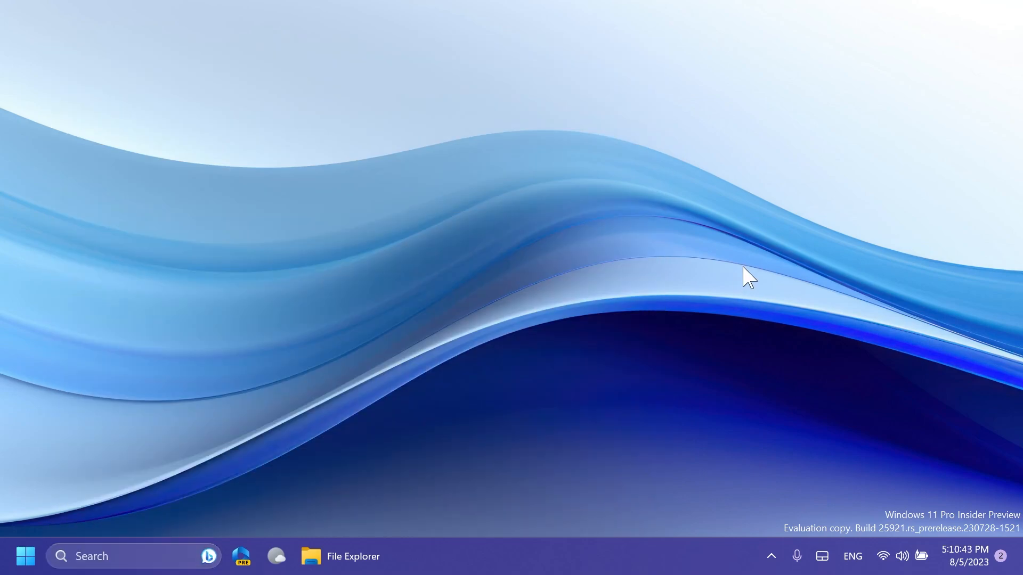
{"action": "right_click", "coordinate": [588, 556]}
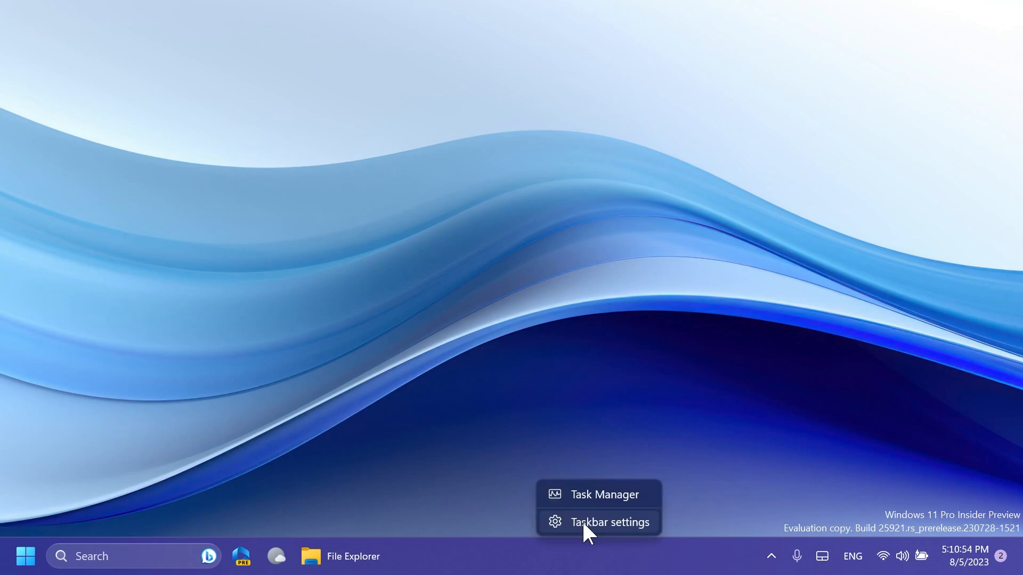
{"action": "left_click", "coordinate": [608, 523]}
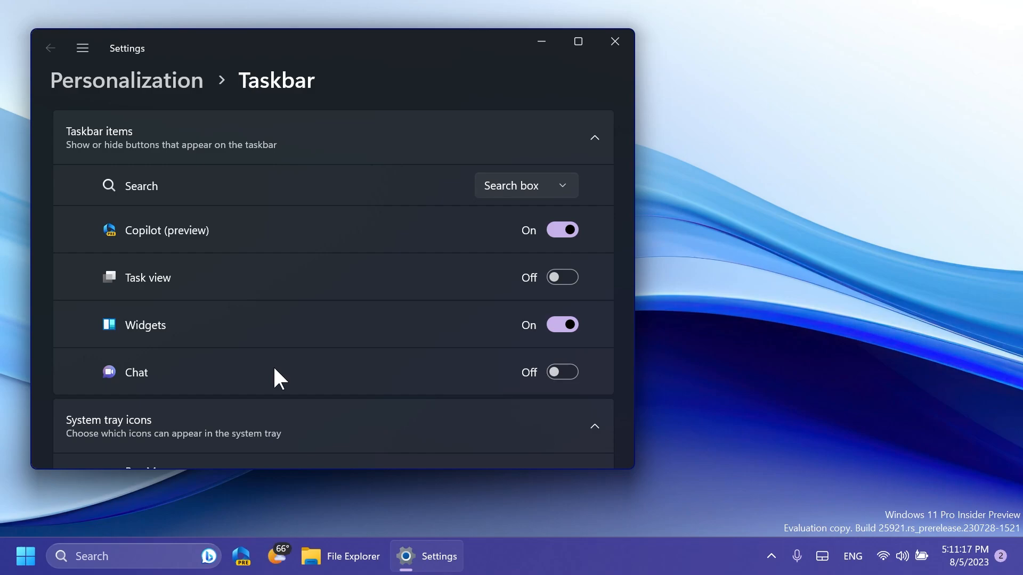
{"action": "left_click", "coordinate": [561, 371]}
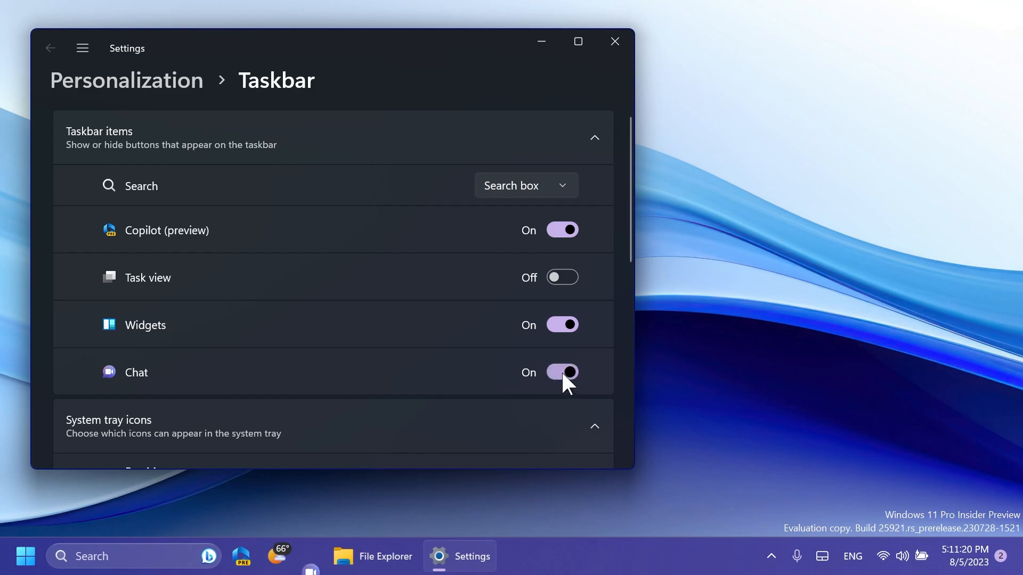
{"action": "left_click", "coordinate": [562, 373]}
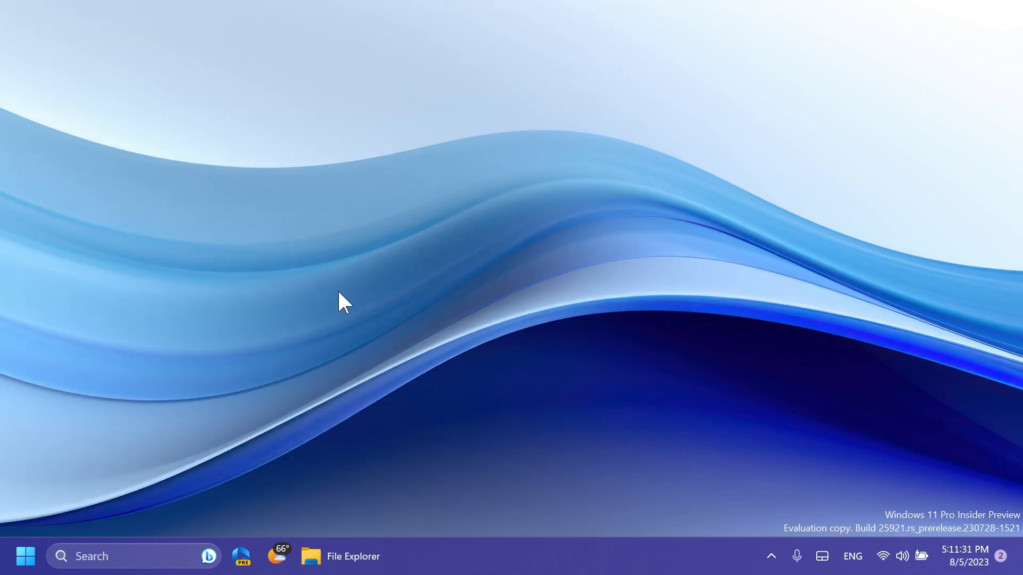
{"action": "mouse_move", "coordinate": [463, 323]}
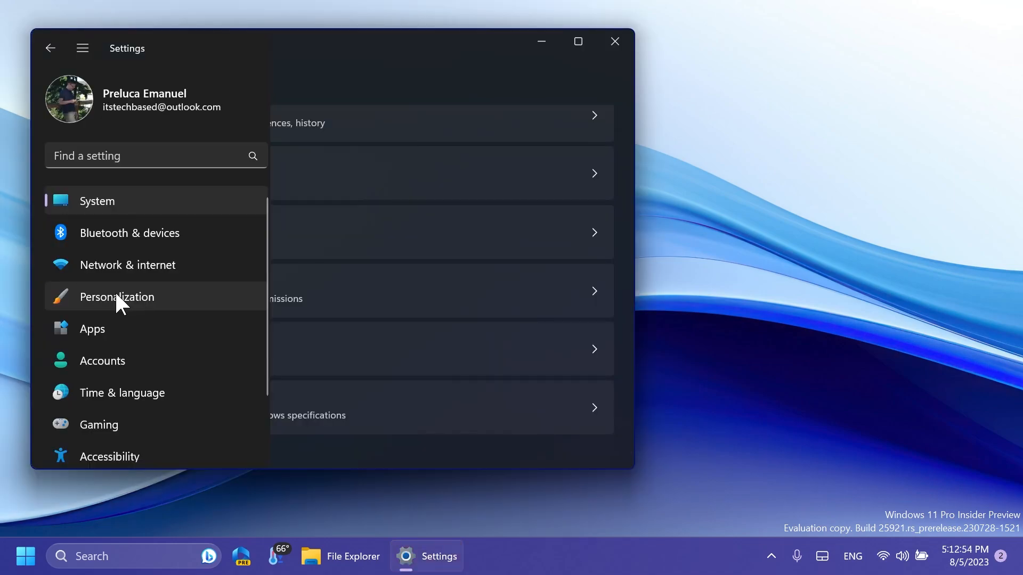
Step: Show the Personalization page listing Colors, Themes, Dynamic Lighting, Lock screen and Start
{"action": "left_click", "coordinate": [117, 297]}
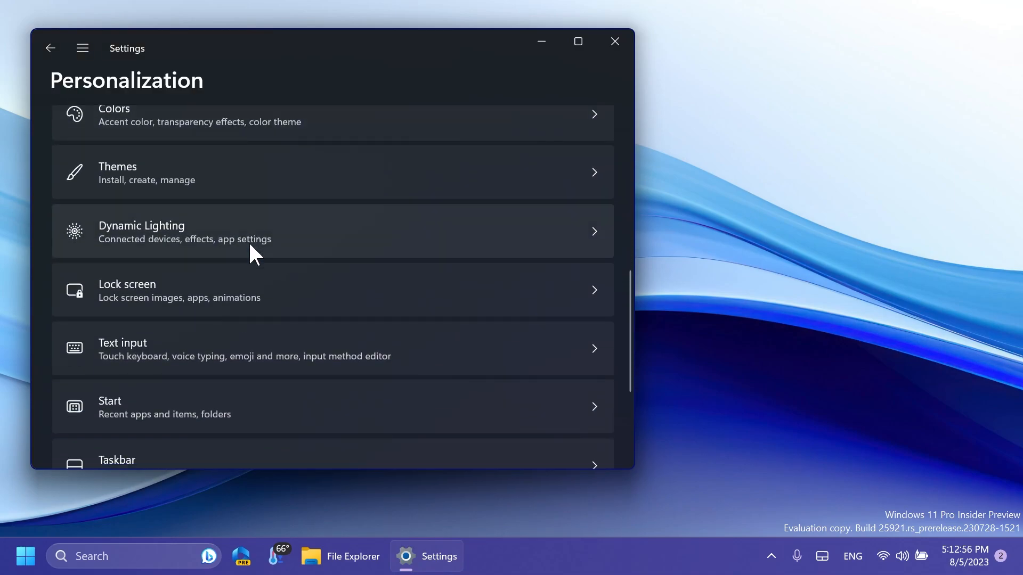
{"action": "mouse_move", "coordinate": [127, 245]}
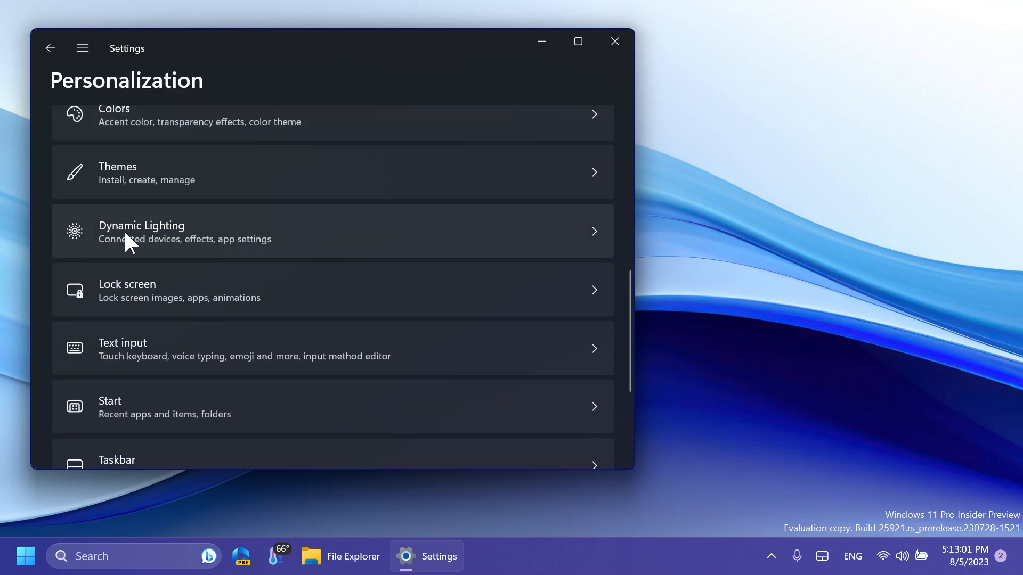
Step: In the Pictures folder, show image 7018's context menu with Share, Rotate and Compress to ZIP
{"action": "left_click", "coordinate": [311, 556]}
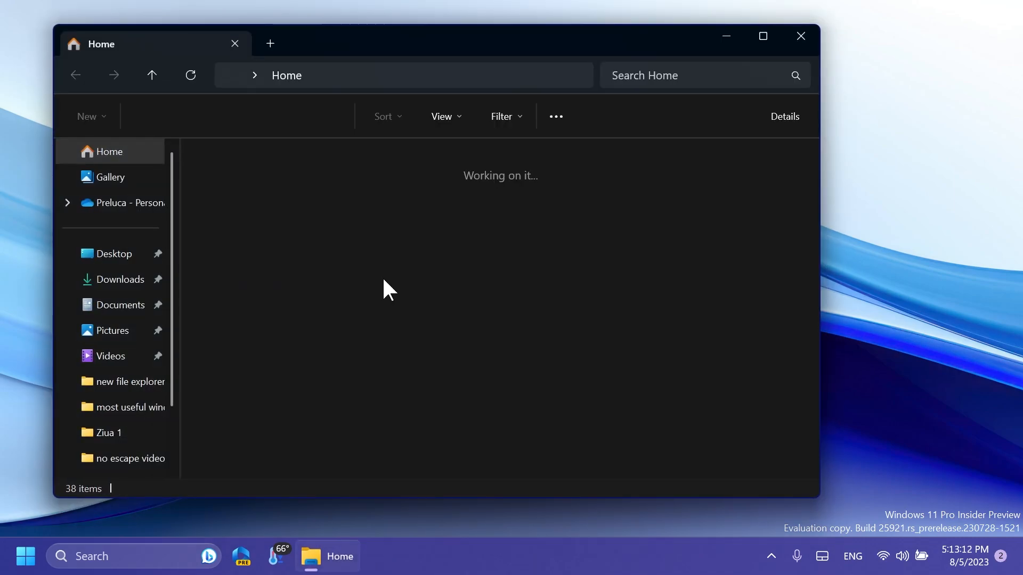
{"action": "left_click", "coordinate": [112, 330]}
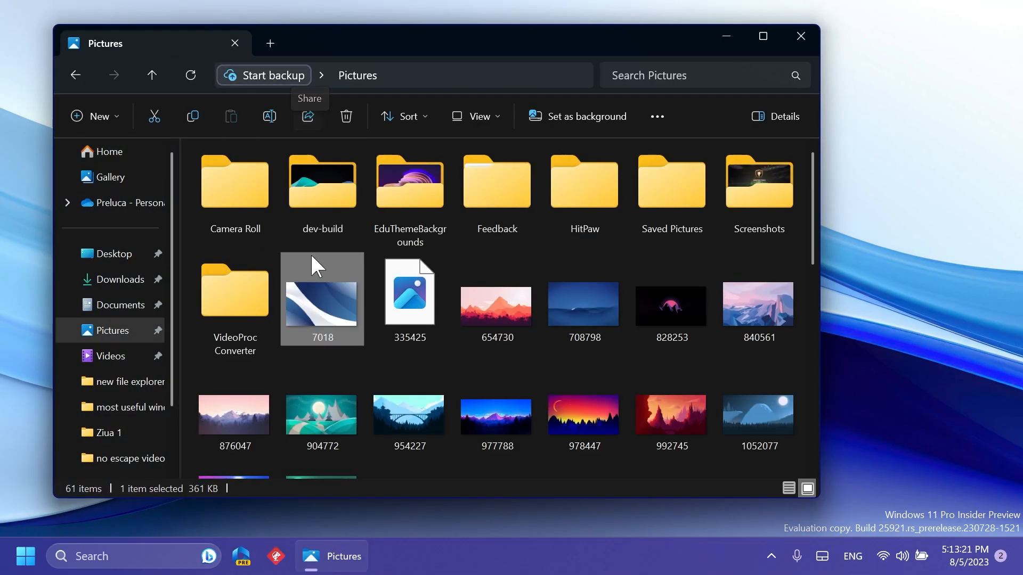
{"action": "right_click", "coordinate": [321, 298]}
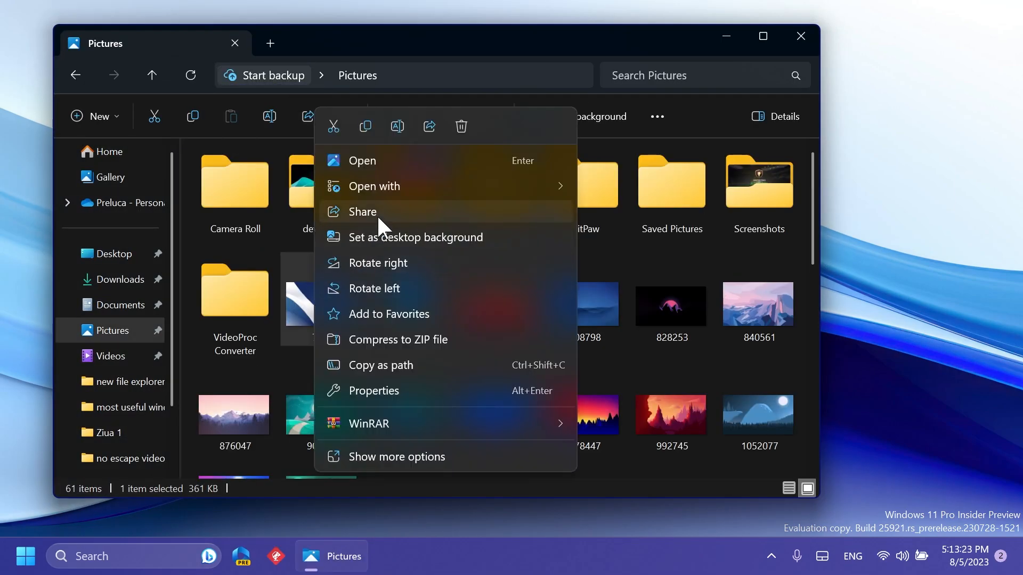
{"action": "mouse_move", "coordinate": [363, 219]}
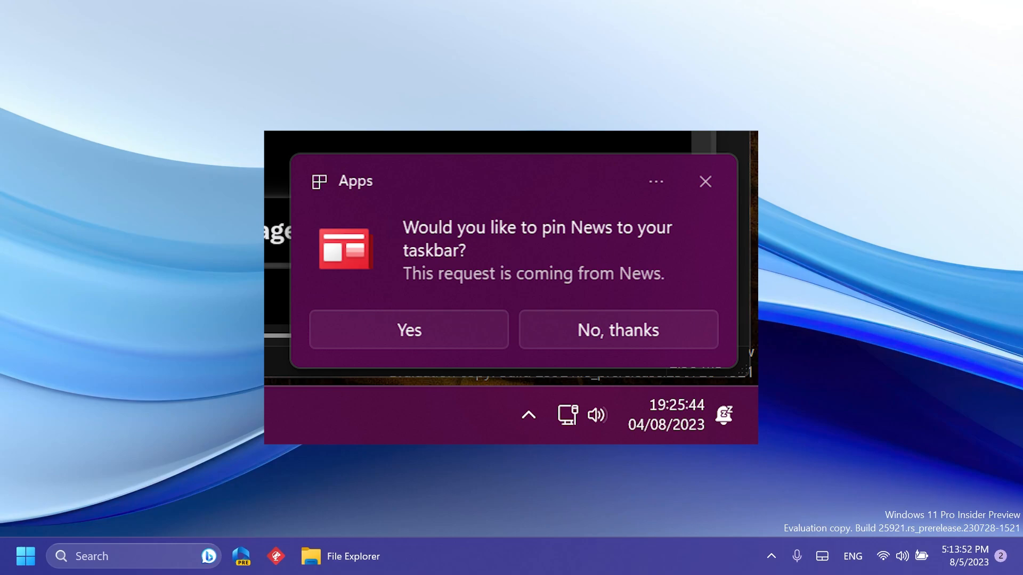
{"action": "left_click", "coordinate": [617, 330]}
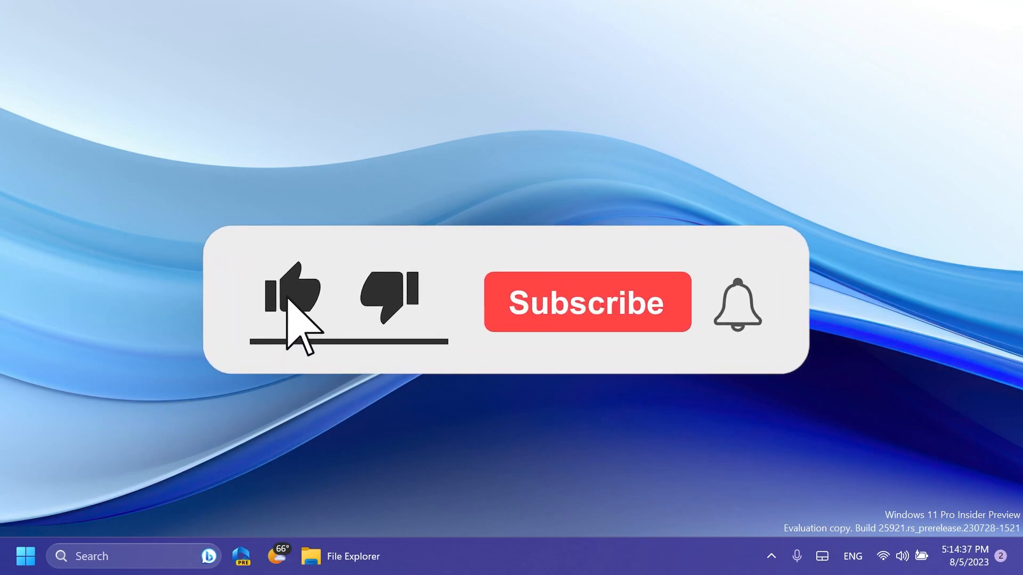
{"action": "left_click", "coordinate": [586, 301]}
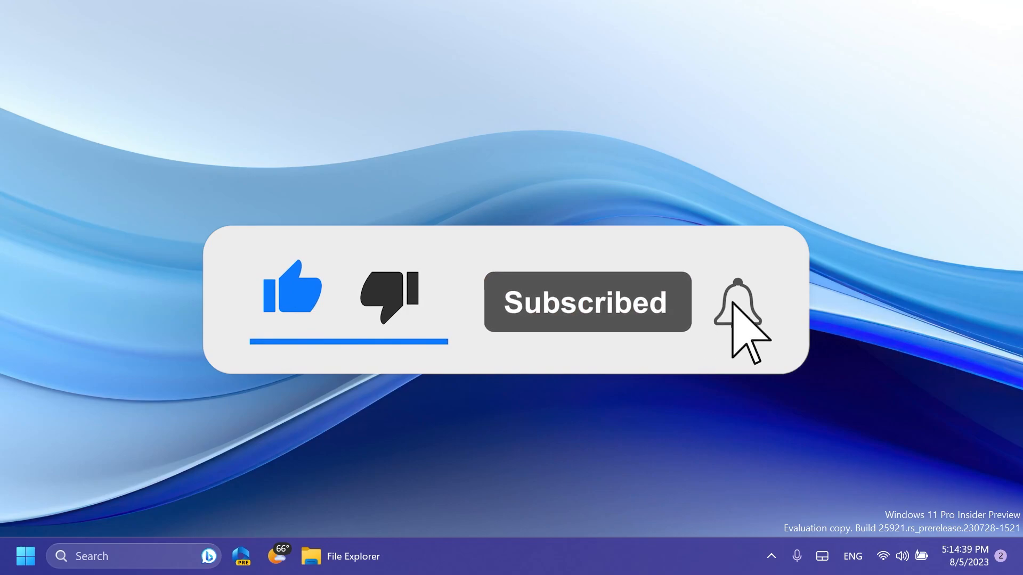